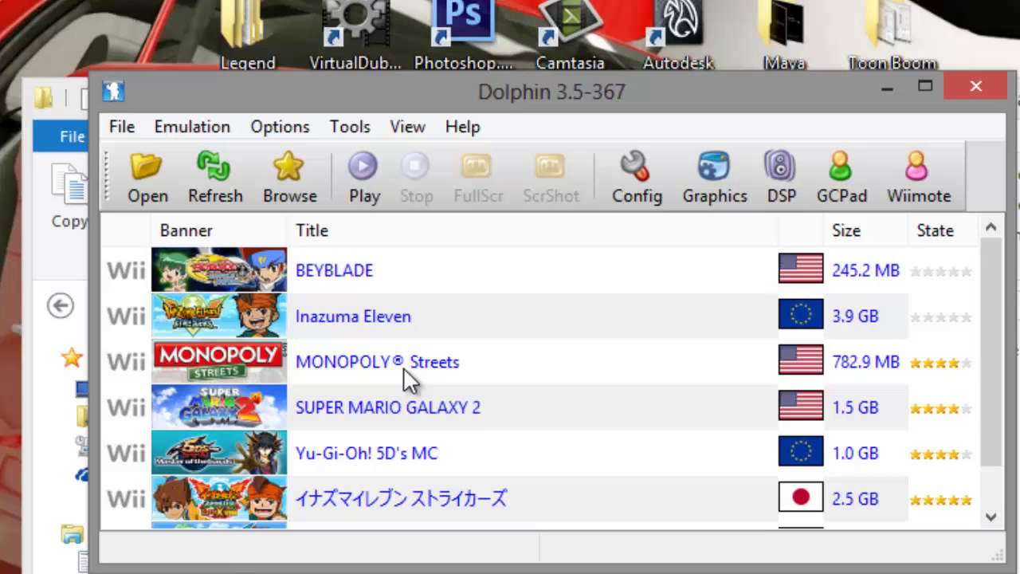
Bring up the context menu of options for MONOPOLY Streets in the game list.
{"action": "right_click", "coordinate": [376, 360]}
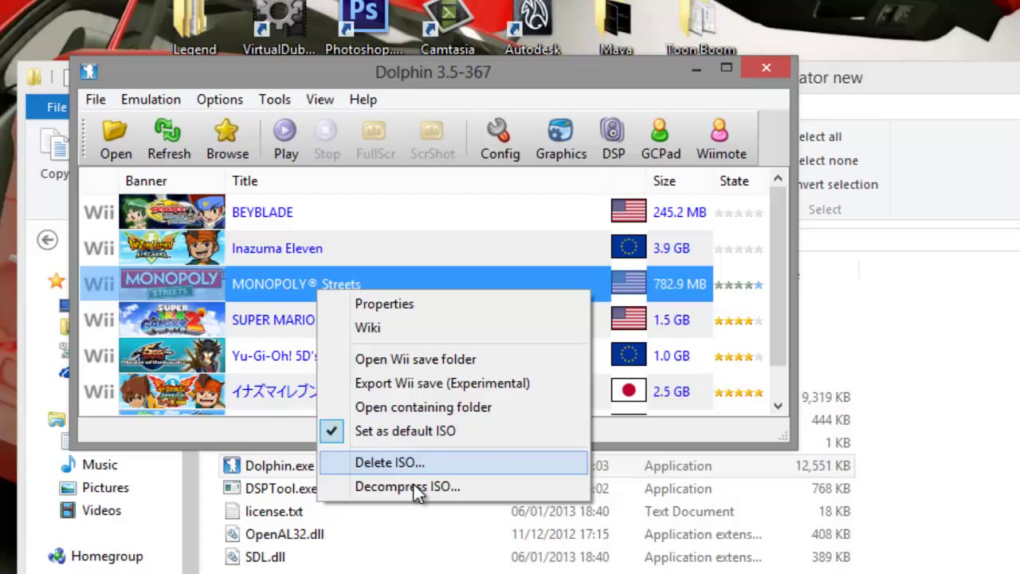
{"action": "mouse_move", "coordinate": [446, 488]}
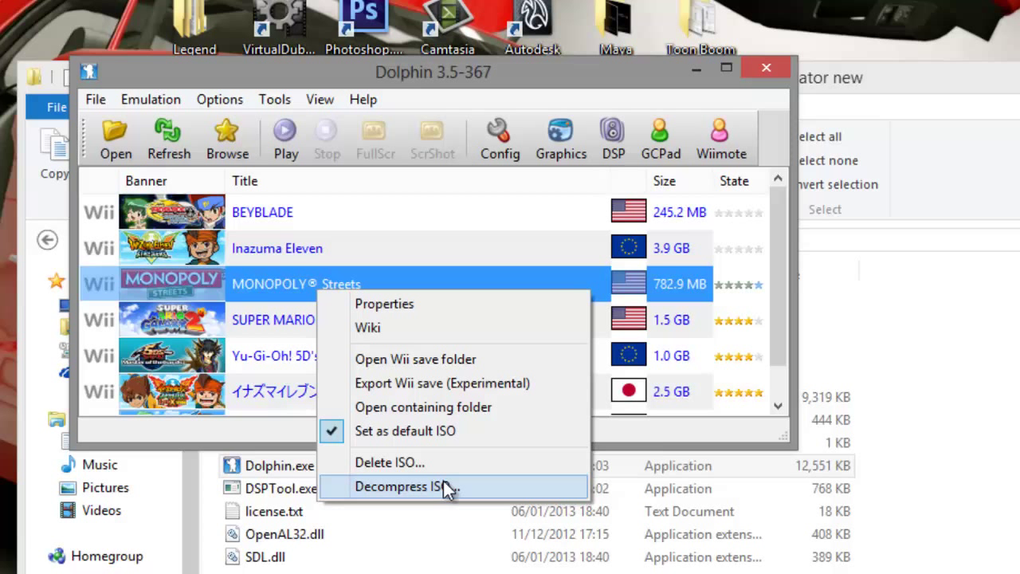
{"action": "mouse_move", "coordinate": [460, 494]}
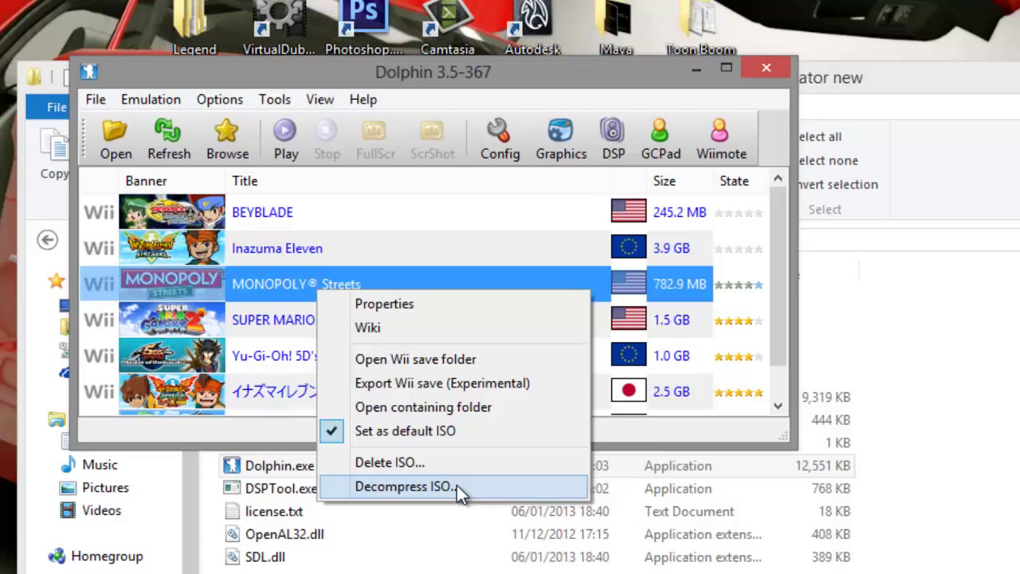
{"action": "mouse_move", "coordinate": [325, 293]}
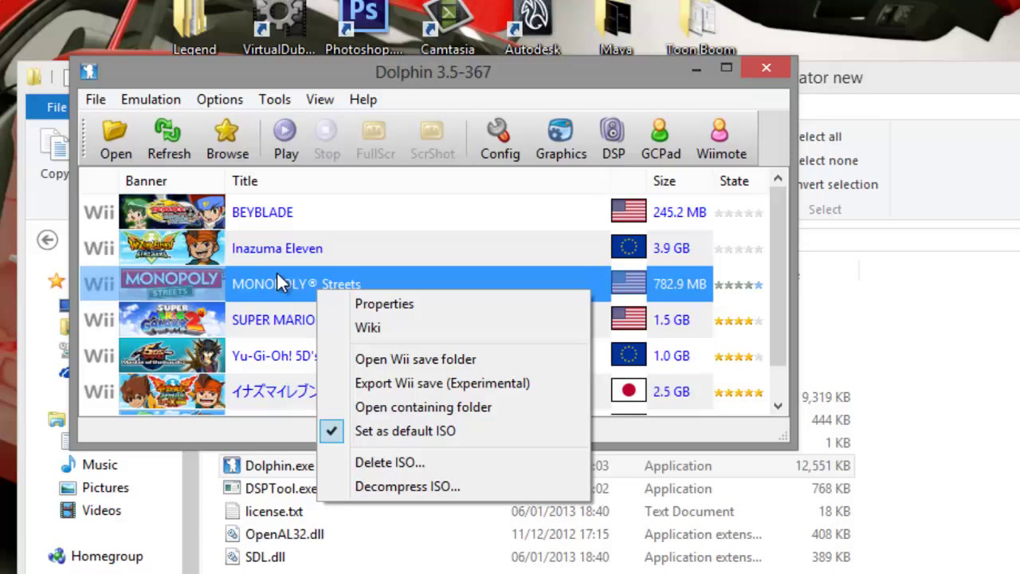
{"action": "mouse_move", "coordinate": [560, 151]}
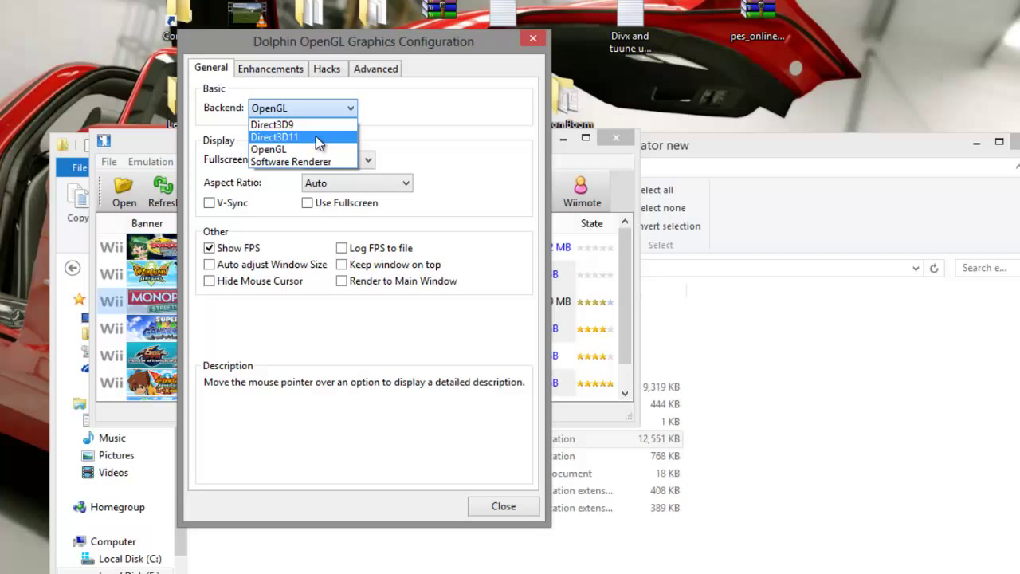
Set the backend to Direct3D11 with V-Sync on and close the graphics settings.
{"action": "left_click", "coordinate": [274, 137]}
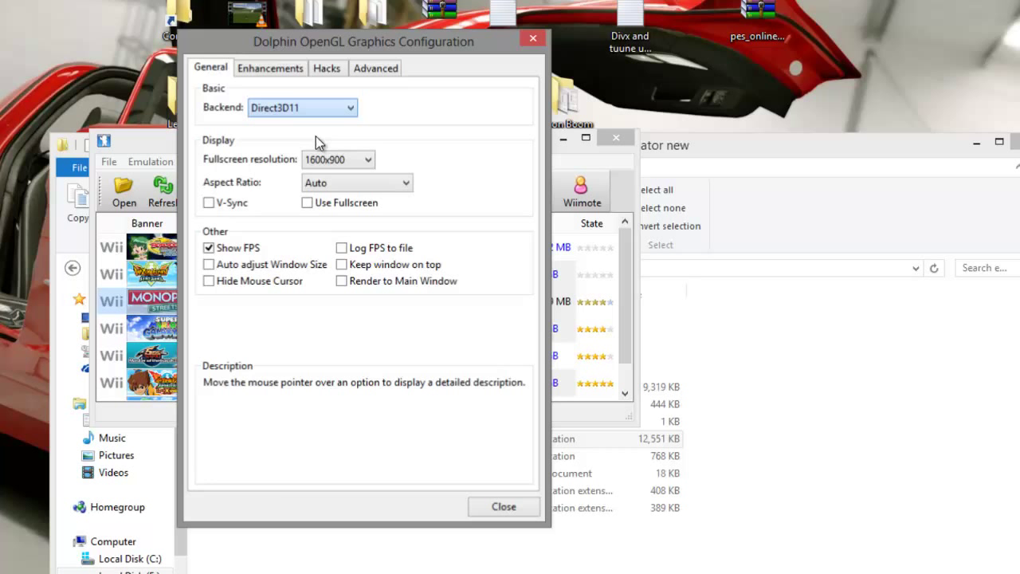
{"action": "left_click", "coordinate": [301, 108]}
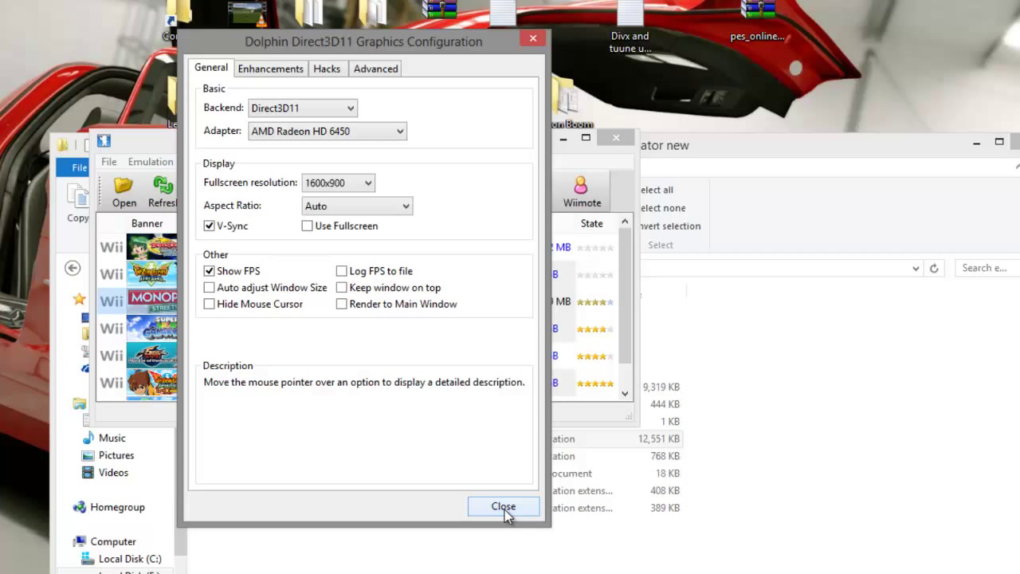
{"action": "left_click", "coordinate": [503, 506]}
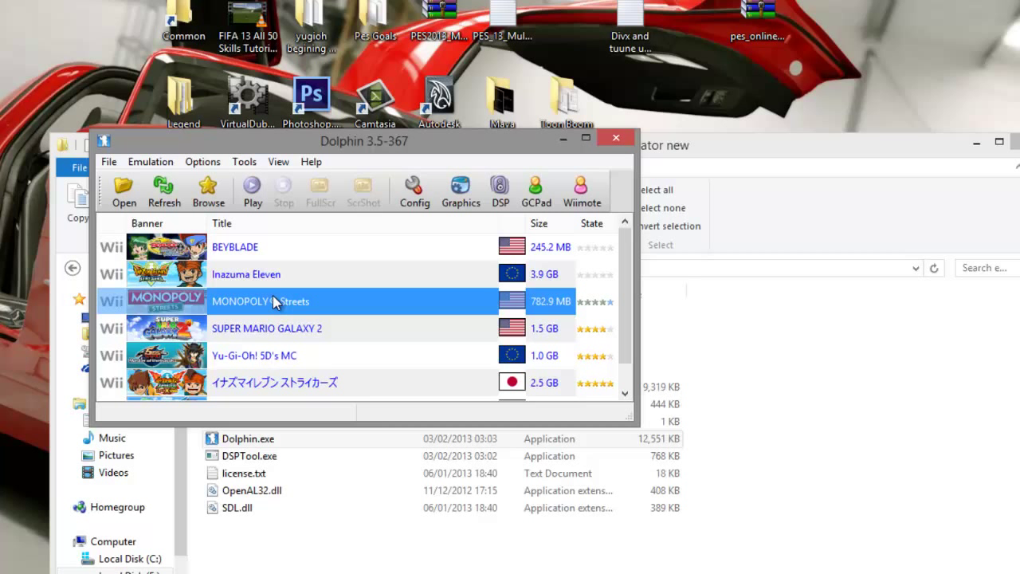
{"action": "double_click", "coordinate": [261, 301]}
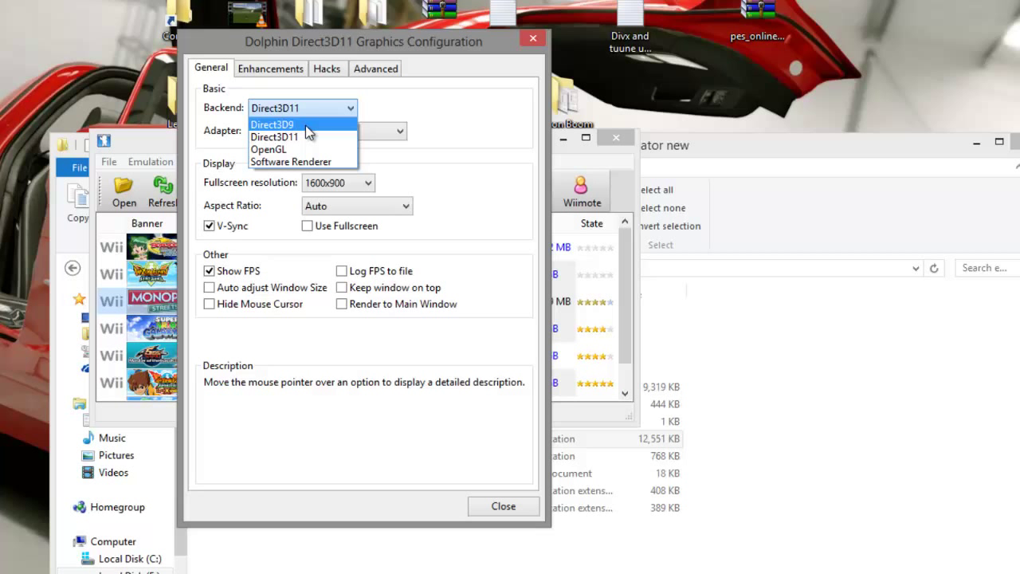
Try the OpenGL backend, then settle on Direct3D9 and close the graphics settings.
{"action": "left_click", "coordinate": [268, 150]}
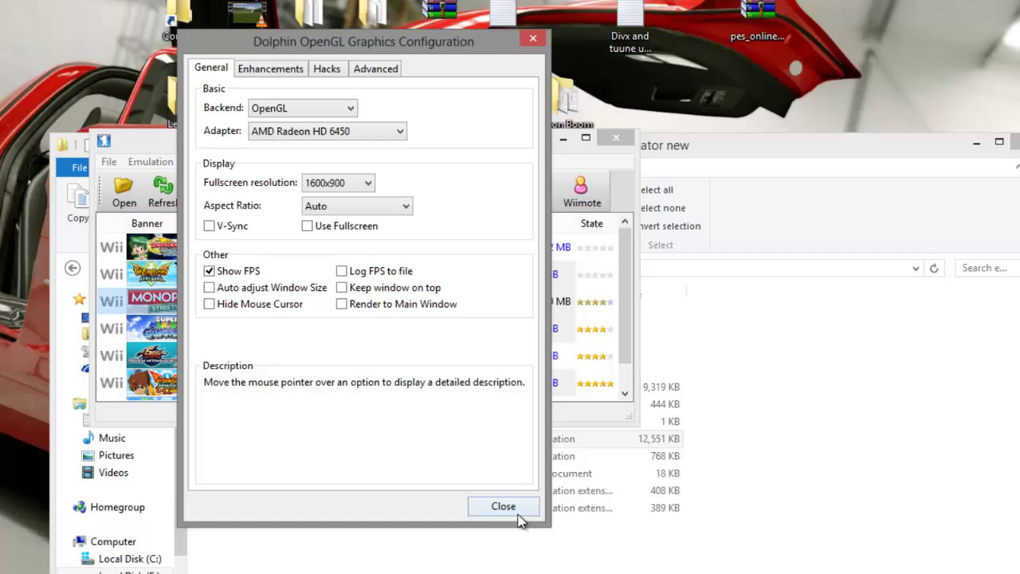
{"action": "left_click", "coordinate": [504, 507]}
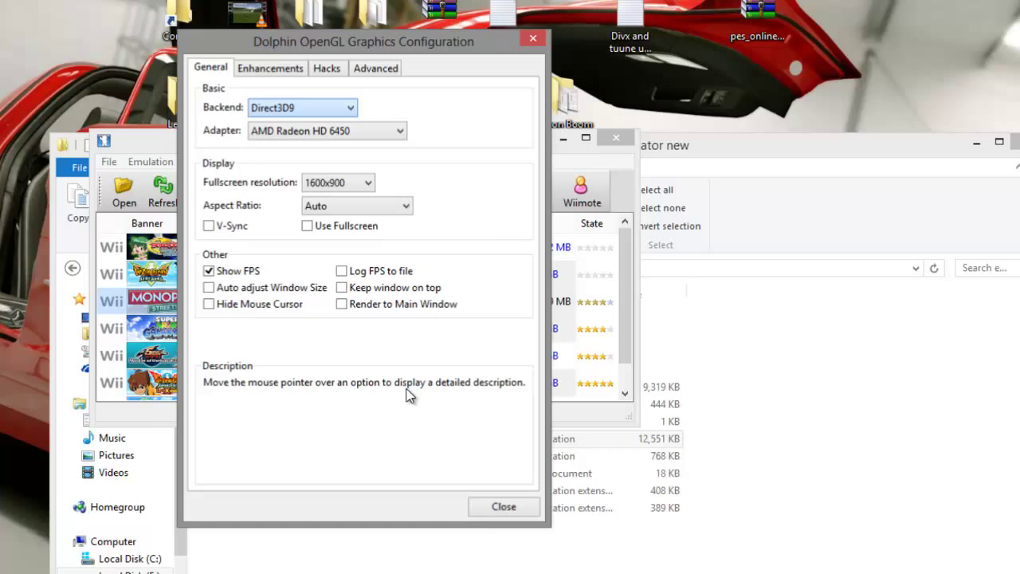
{"action": "left_click", "coordinate": [504, 507]}
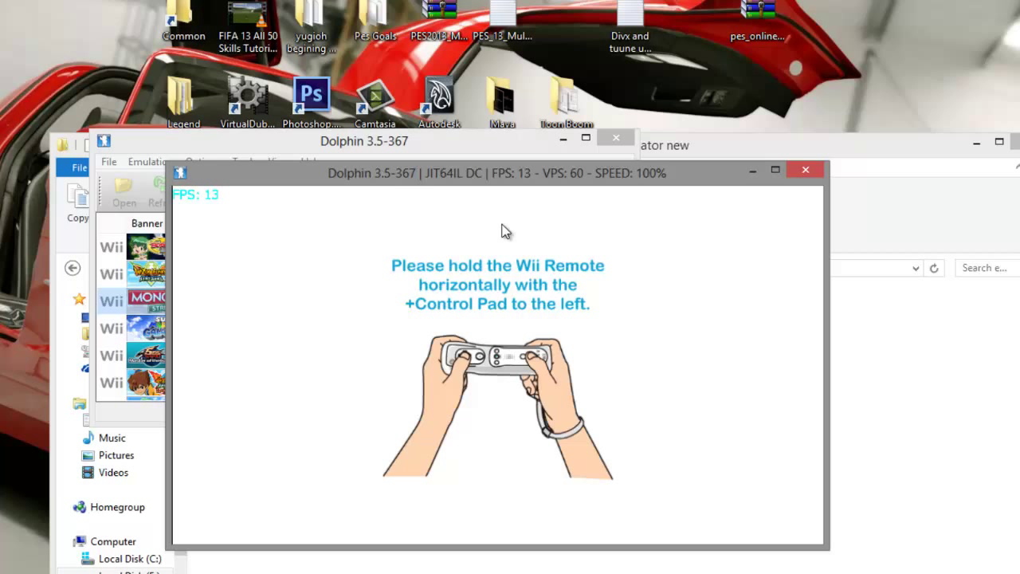
{"action": "mouse_move", "coordinate": [592, 184]}
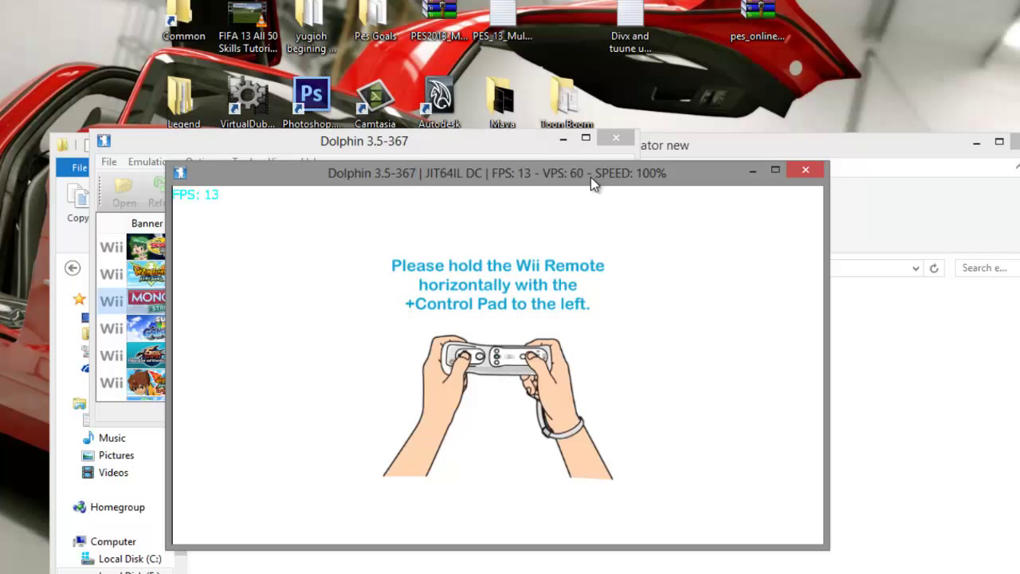
{"action": "mouse_move", "coordinate": [598, 177]}
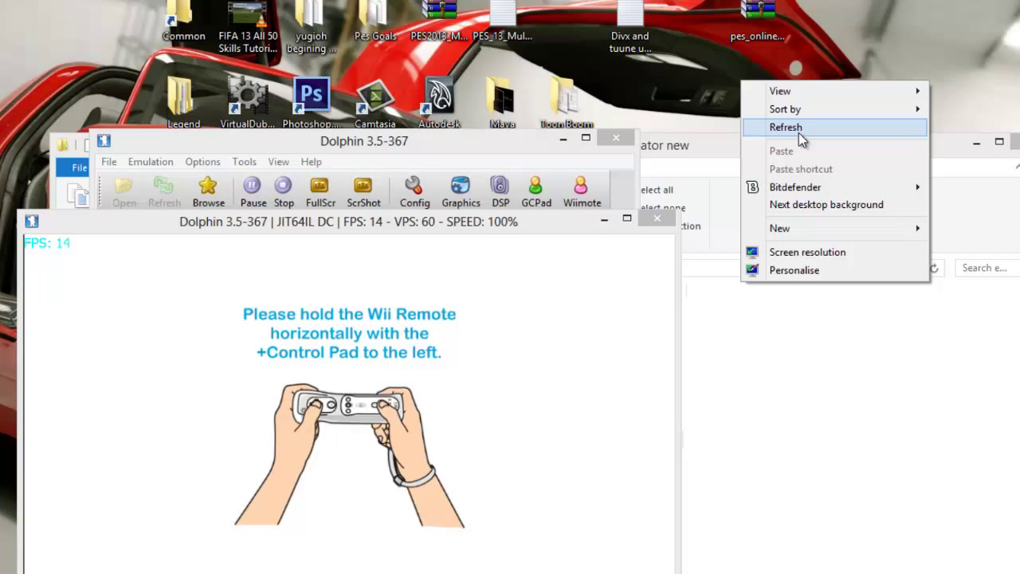
Stop the running game before heading into the graphics hacks options.
{"action": "left_click", "coordinate": [784, 128]}
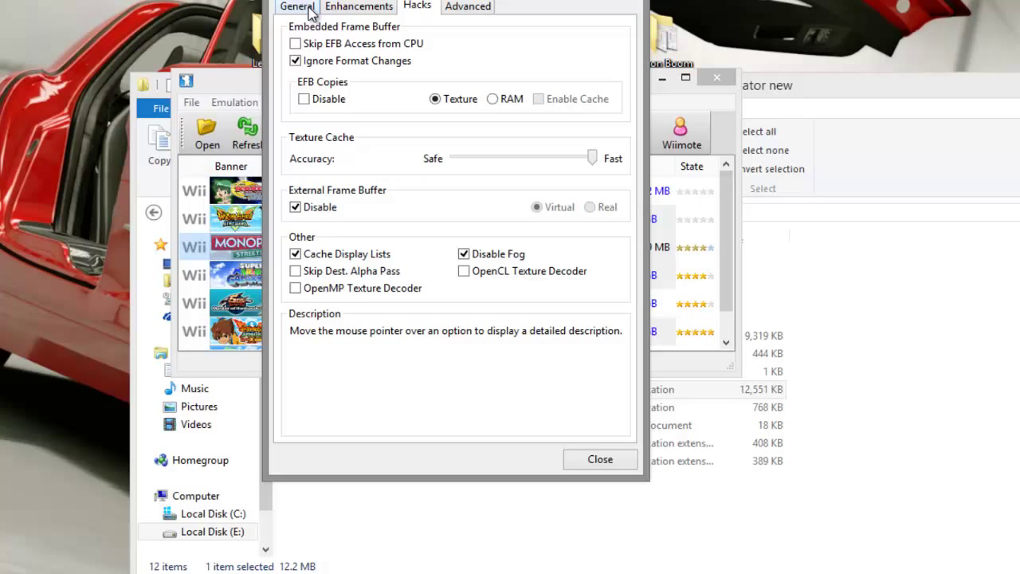
Review the General graphics options, choose the OpenGL backend and return to the game list.
{"action": "left_click", "coordinate": [297, 7]}
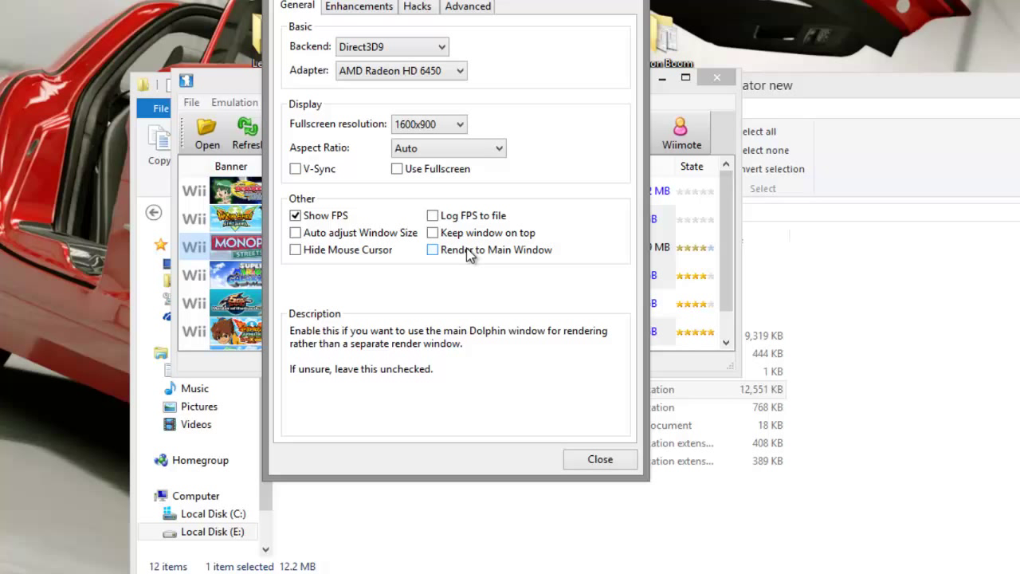
{"action": "mouse_move", "coordinate": [475, 238]}
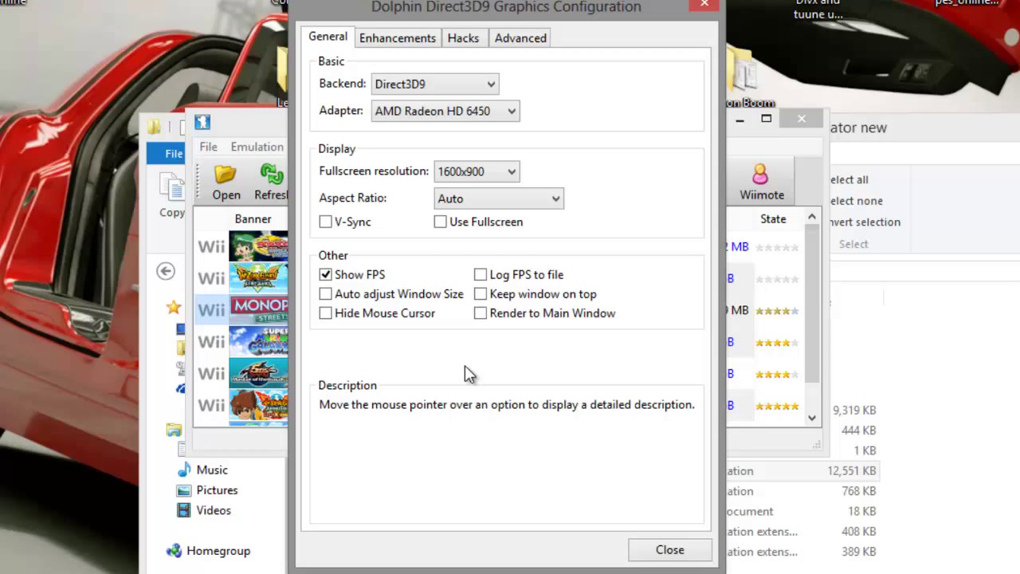
{"action": "mouse_move", "coordinate": [542, 128]}
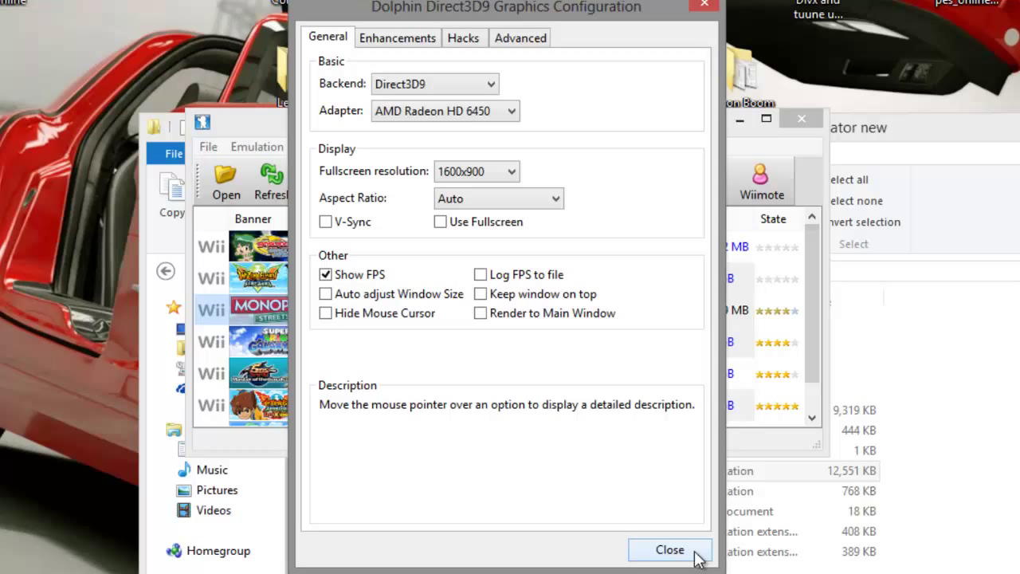
{"action": "left_click", "coordinate": [433, 83]}
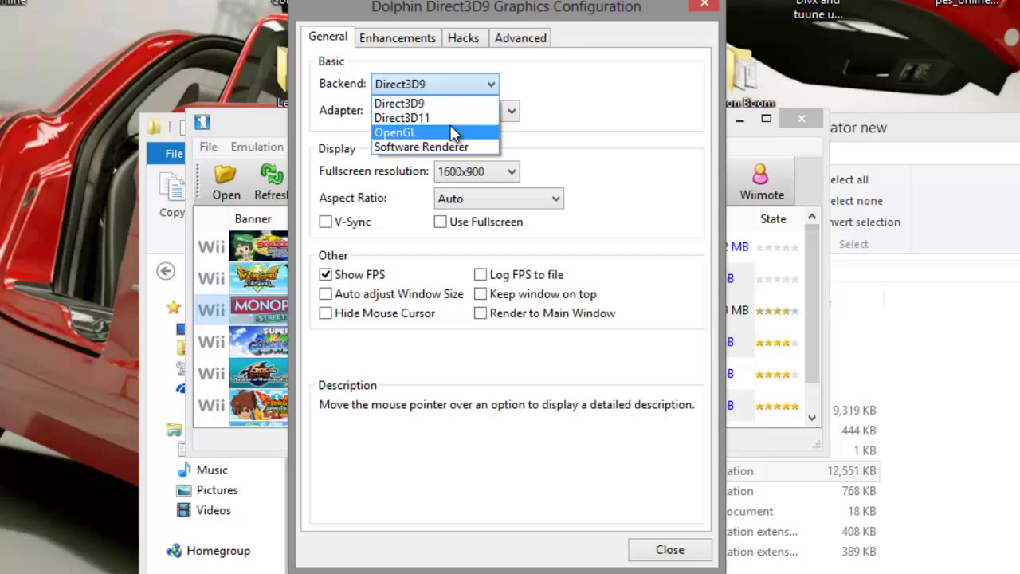
{"action": "left_click", "coordinate": [669, 548]}
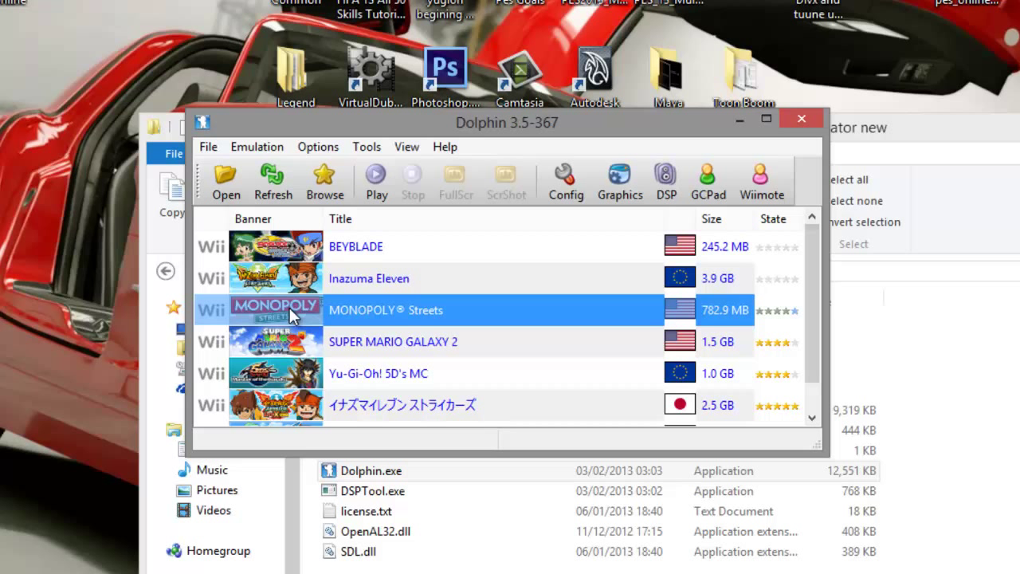
{"action": "mouse_move", "coordinate": [290, 162]}
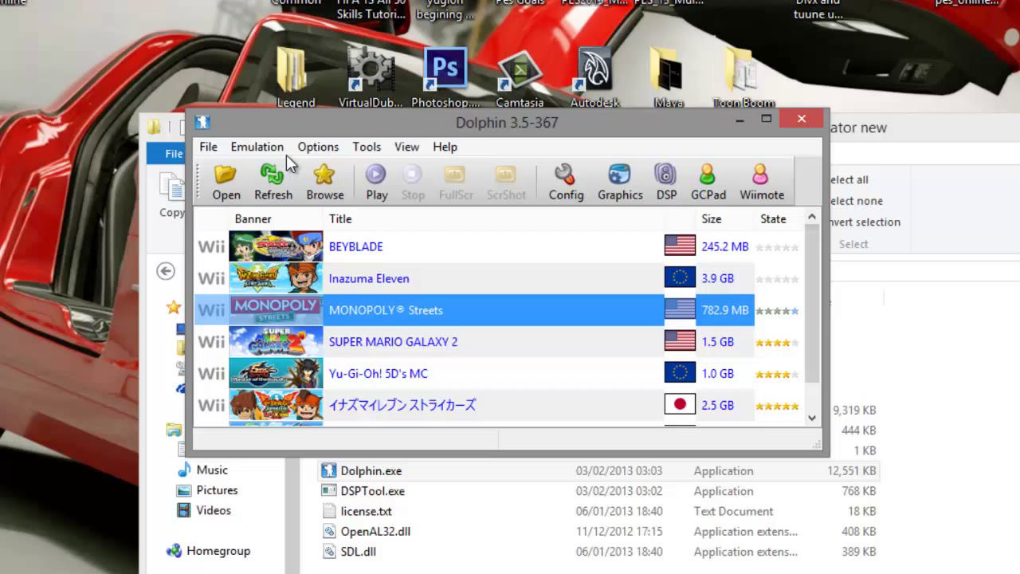
Bring up the Emulated Wiimote Configuration with its saved-profile list expanded.
{"action": "left_click", "coordinate": [762, 181]}
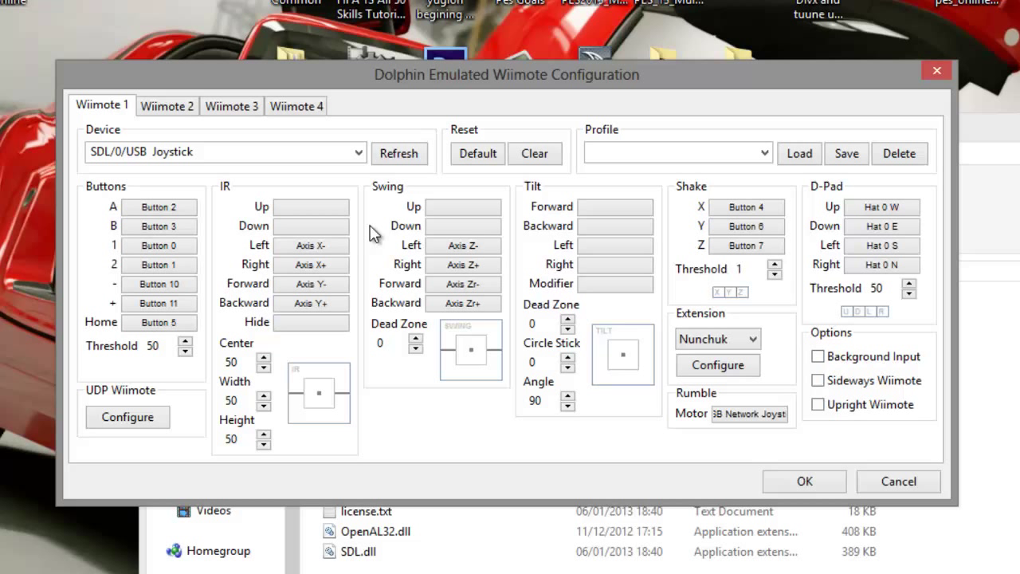
{"action": "left_click", "coordinate": [762, 153]}
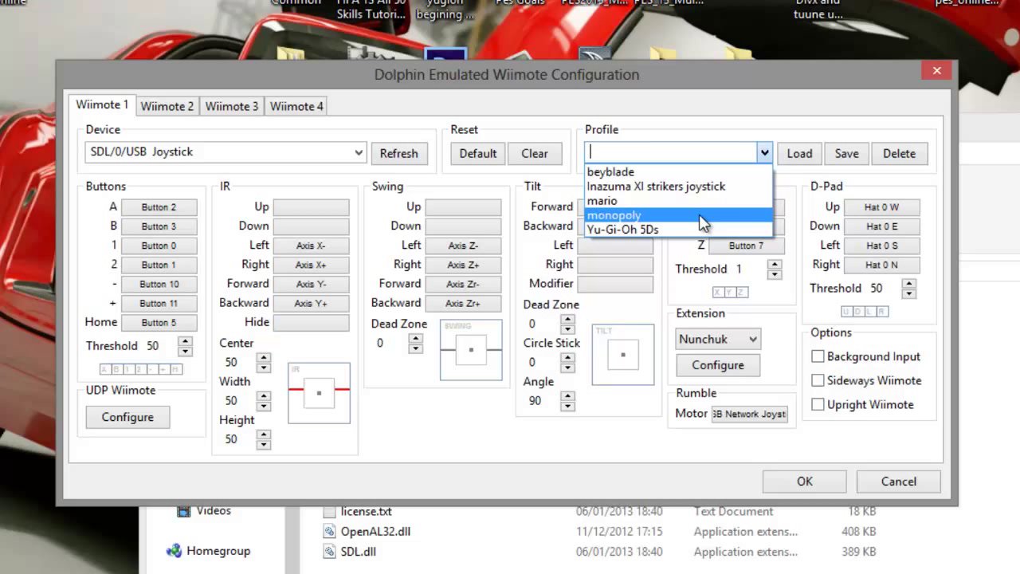
Load the monopoly Wiimote 1 profile, then the Inazuma XI strikers setup, and confirm with OK.
{"action": "left_click", "coordinate": [613, 215]}
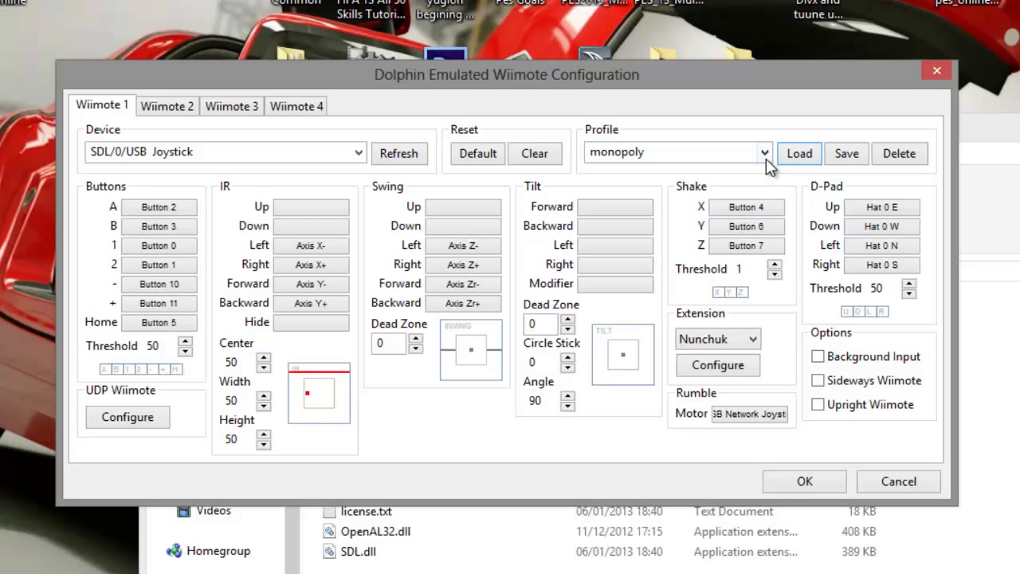
{"action": "left_click", "coordinate": [798, 153]}
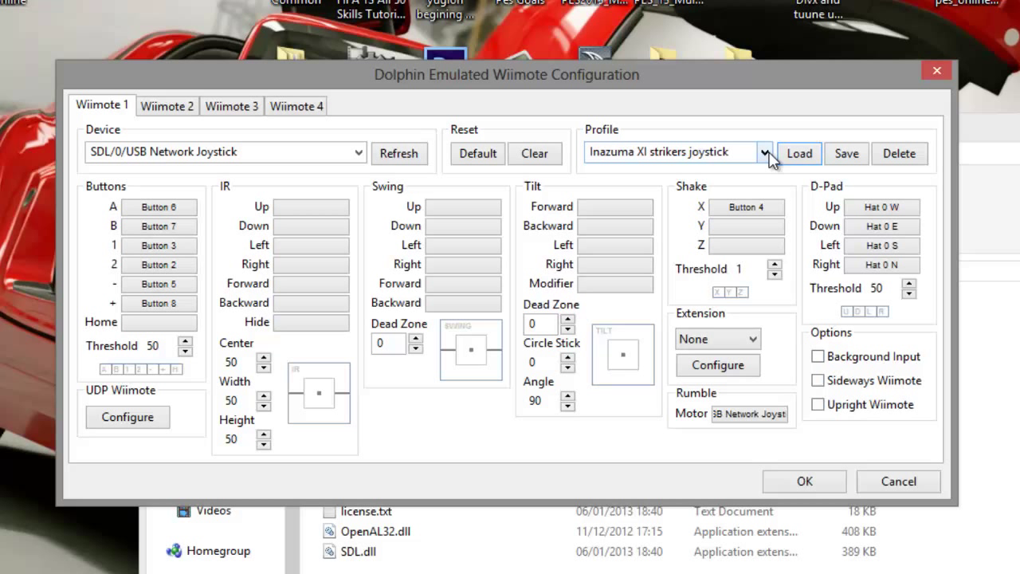
{"action": "mouse_move", "coordinate": [771, 162]}
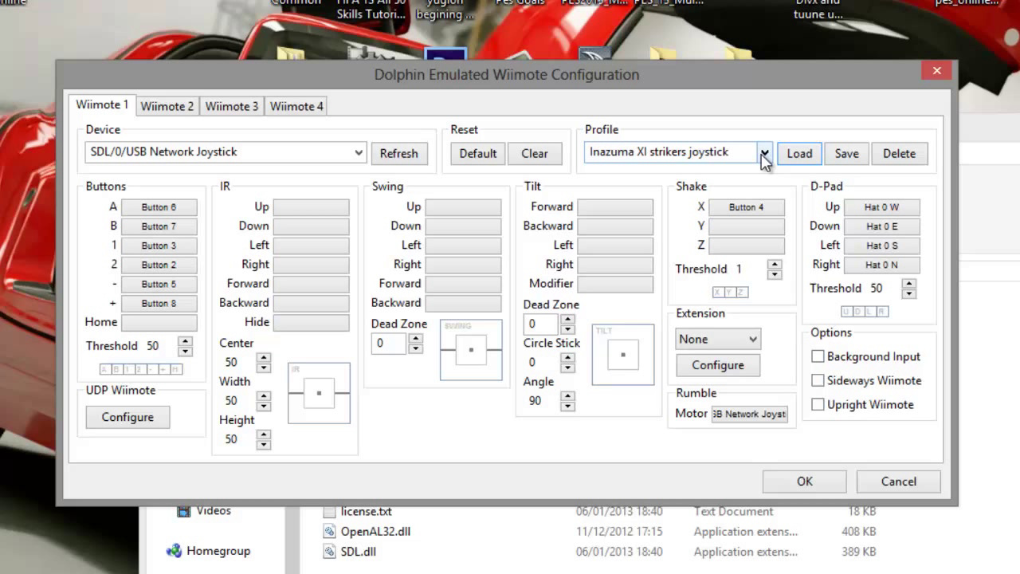
{"action": "left_click", "coordinate": [765, 153]}
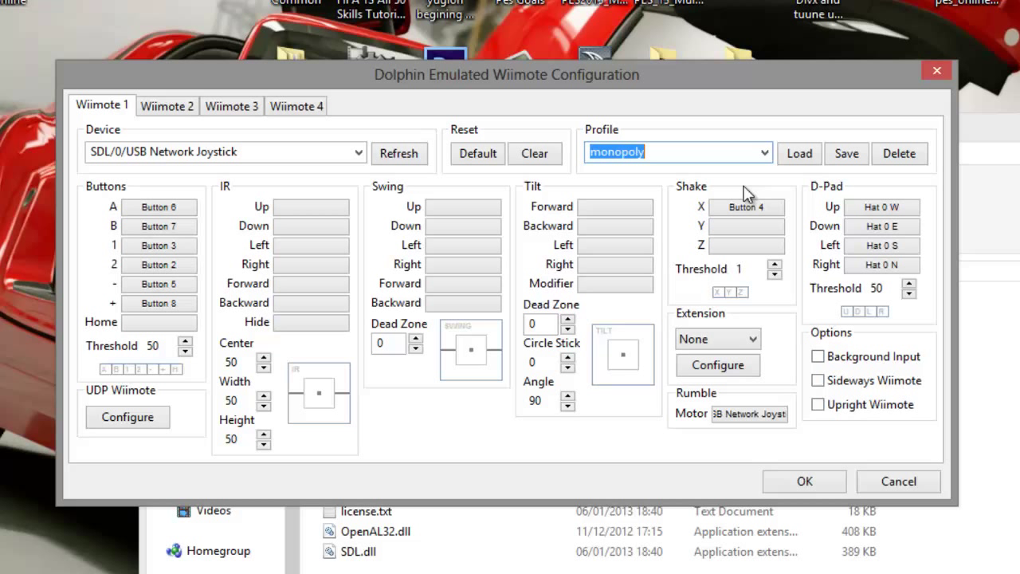
{"action": "left_click", "coordinate": [798, 153]}
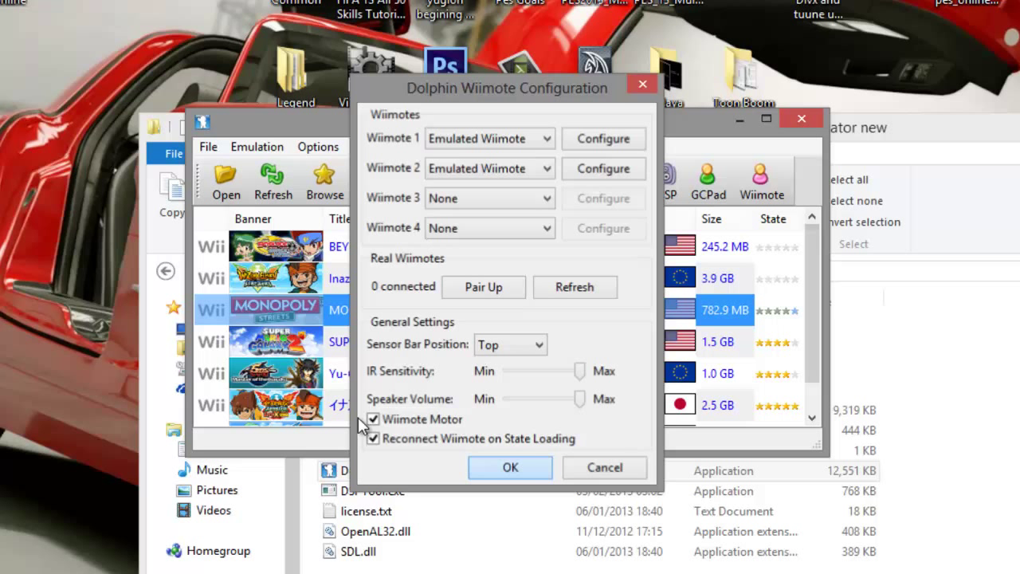
Close the Wiimote configuration and select the Japanese Inazuma Eleven Strikers titles in the game list.
{"action": "left_click", "coordinate": [510, 467]}
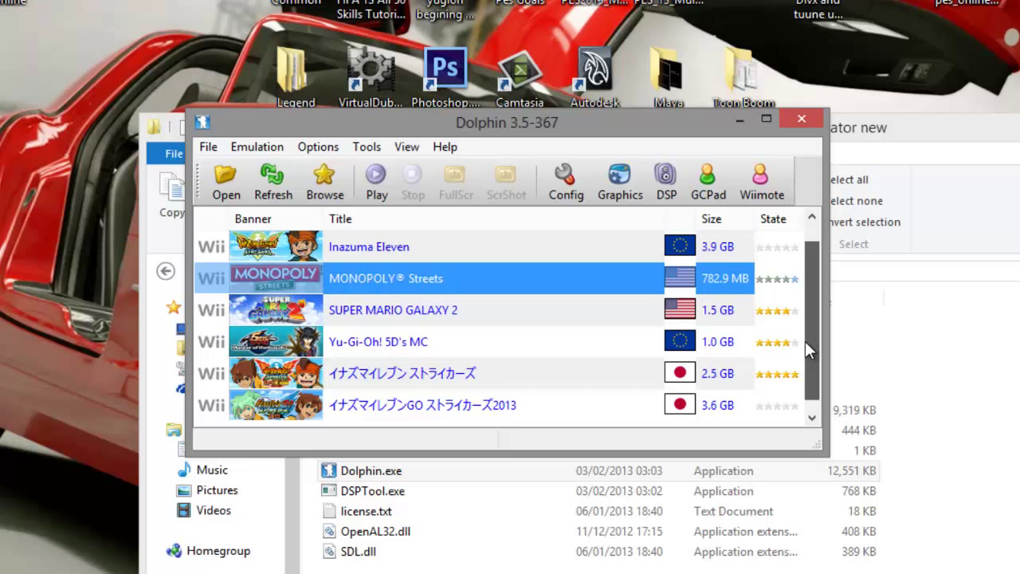
{"action": "left_click", "coordinate": [414, 405]}
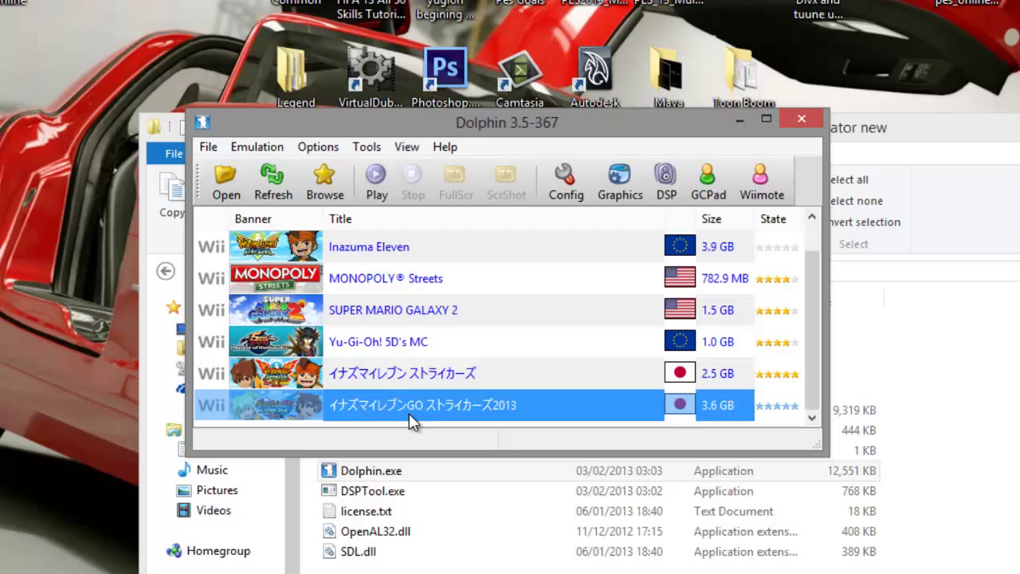
{"action": "left_click", "coordinate": [402, 372]}
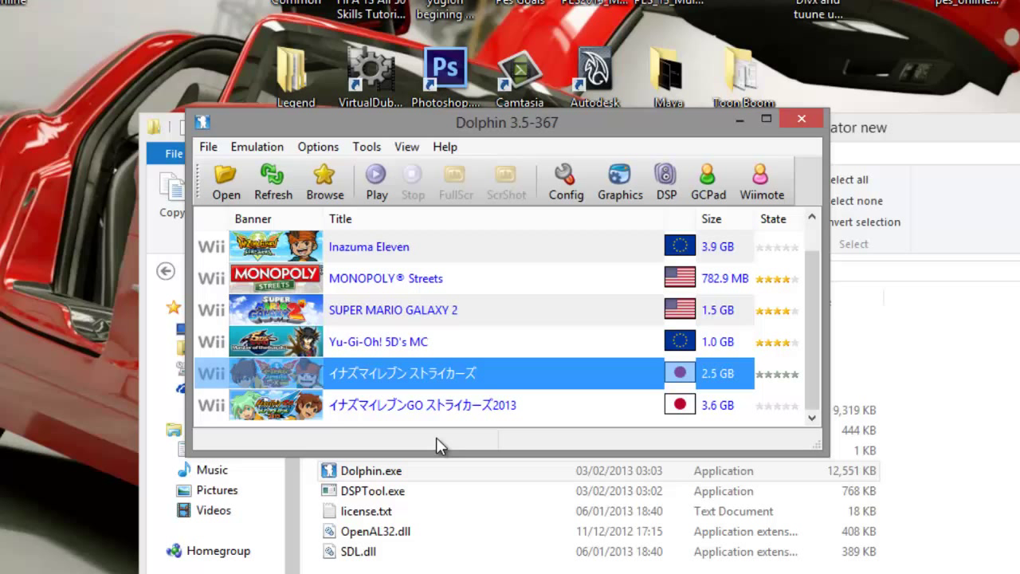
{"action": "mouse_move", "coordinate": [488, 421]}
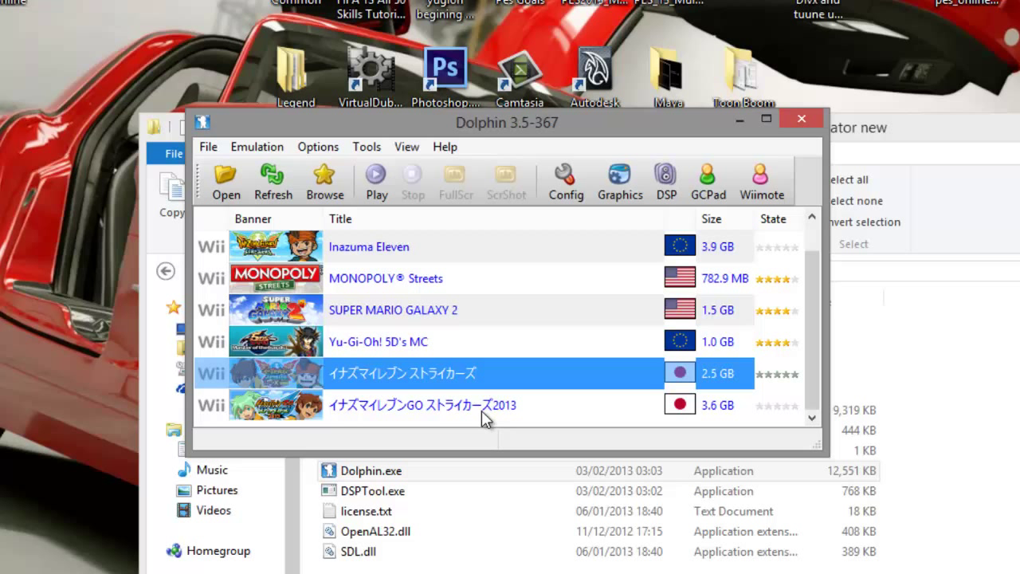
{"action": "mouse_move", "coordinate": [475, 389]}
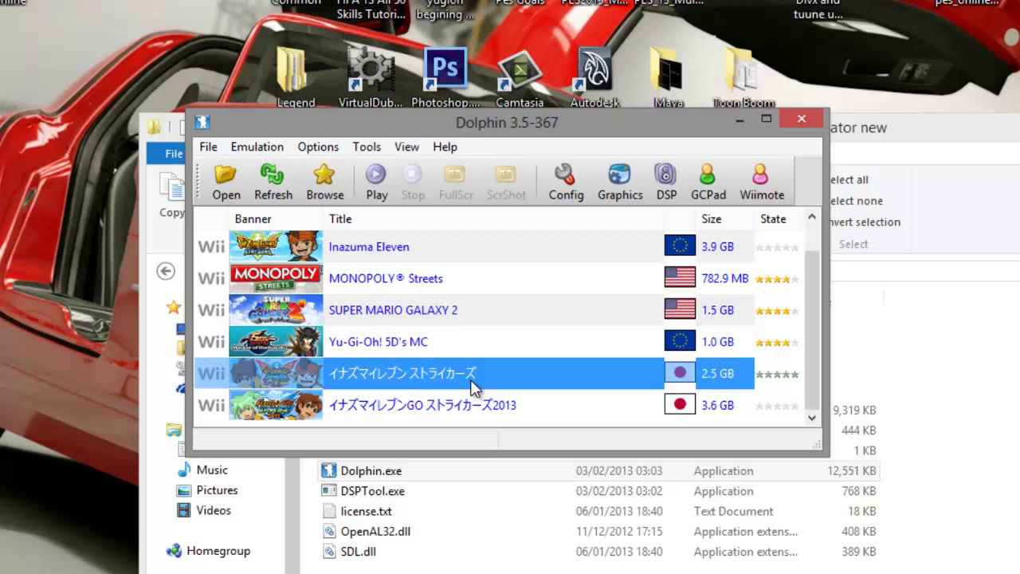
{"action": "mouse_move", "coordinate": [438, 388]}
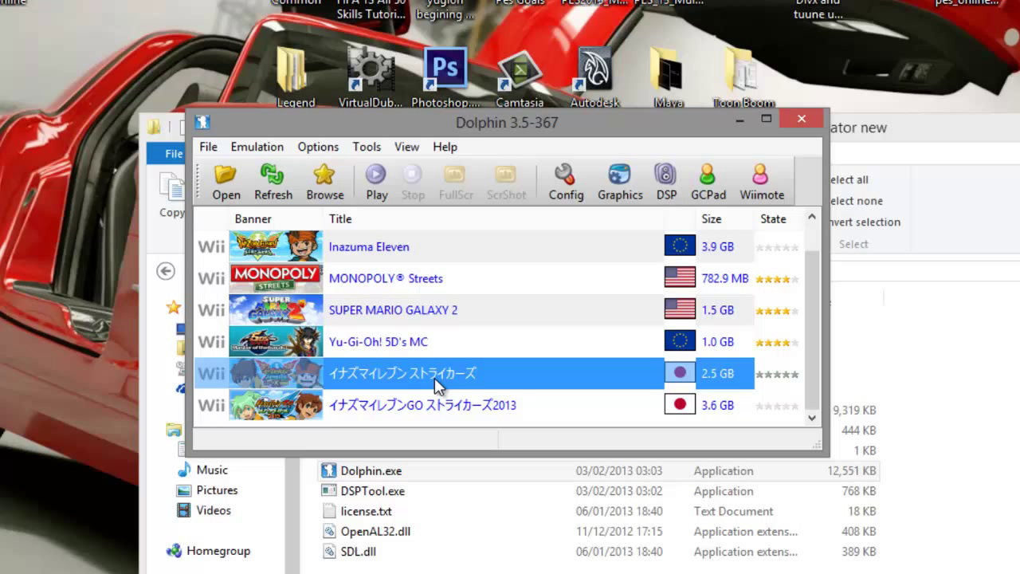
{"action": "mouse_move", "coordinate": [682, 217]}
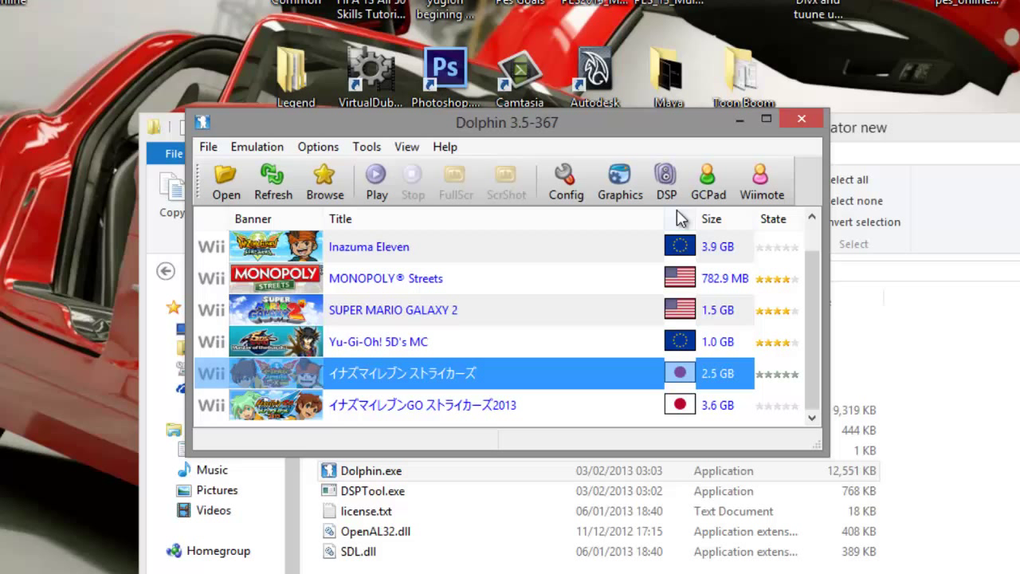
{"action": "mouse_move", "coordinate": [434, 398]}
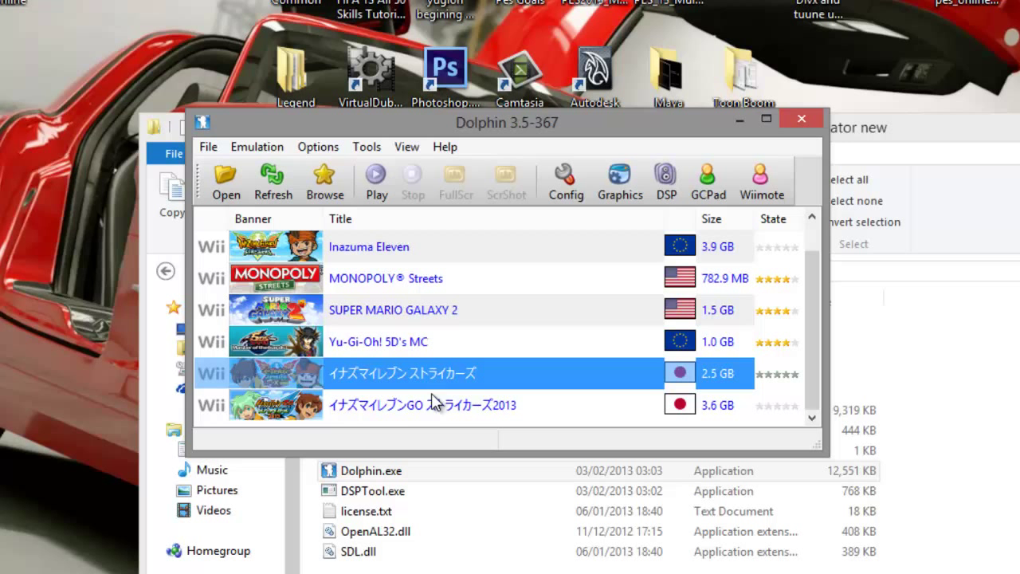
{"action": "mouse_move", "coordinate": [395, 274]}
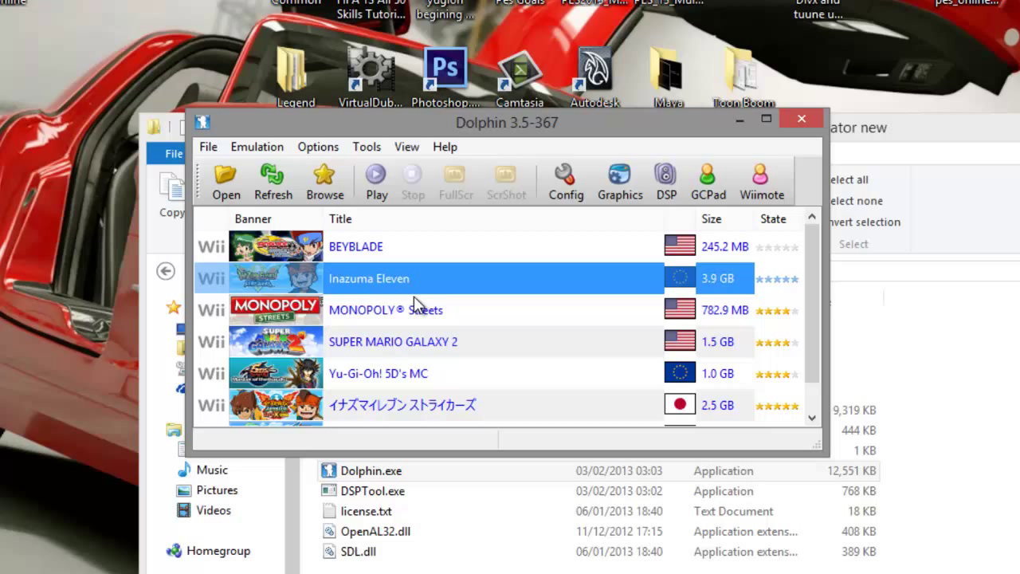
{"action": "scroll", "scroll_direction": "down", "scroll_amount": 3}
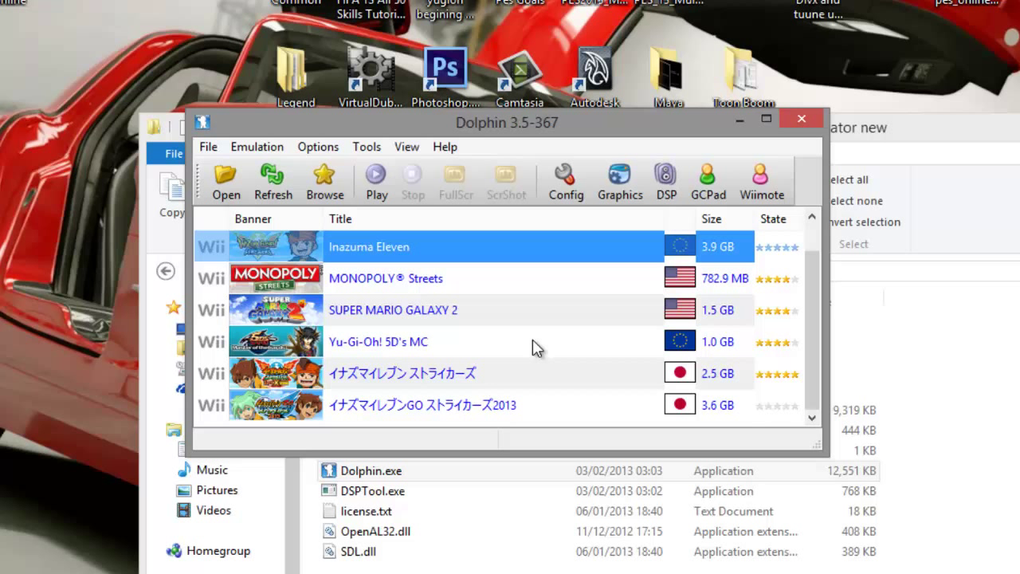
{"action": "mouse_move", "coordinate": [433, 369]}
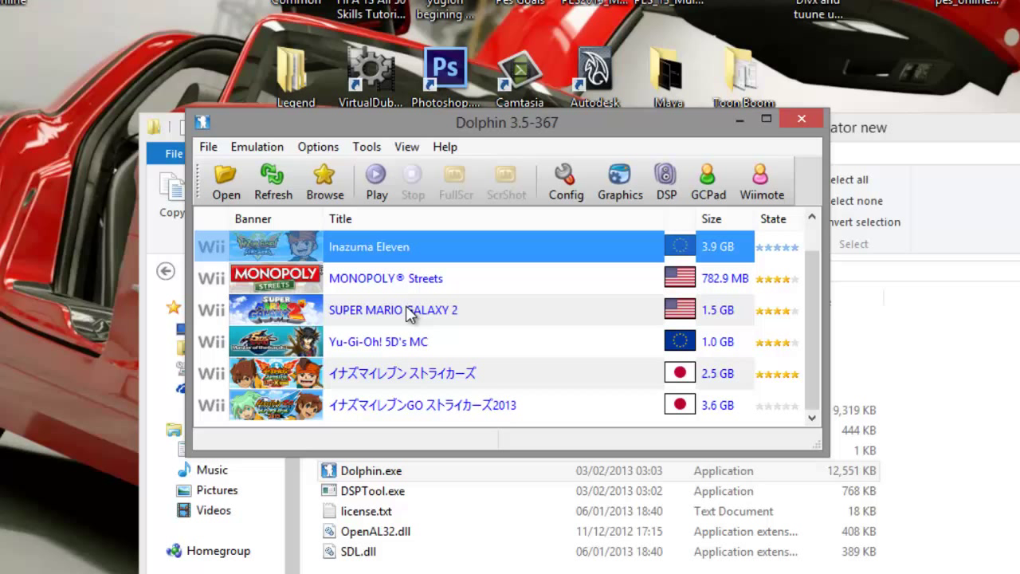
{"action": "mouse_move", "coordinate": [386, 353]}
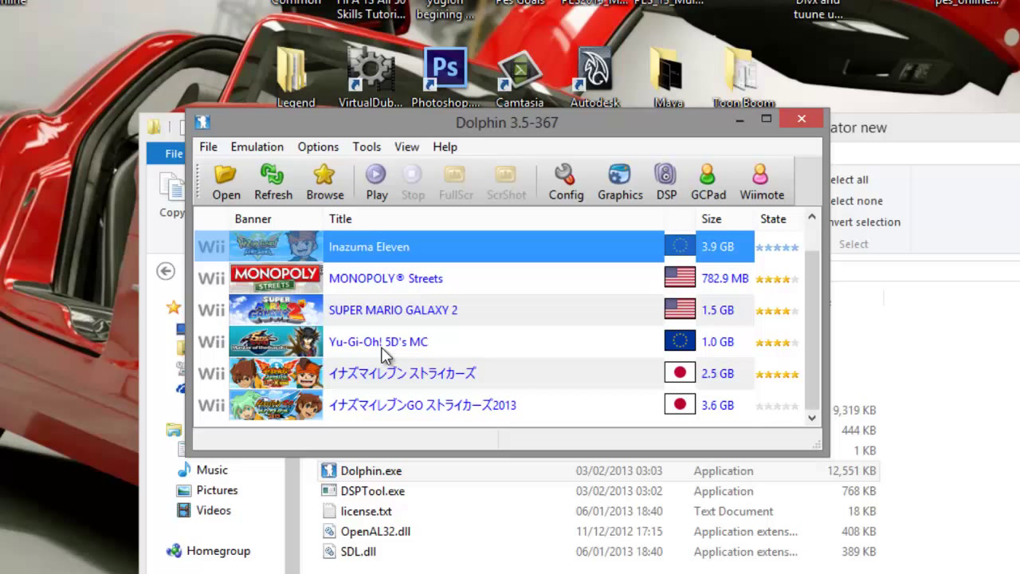
{"action": "mouse_move", "coordinate": [423, 357]}
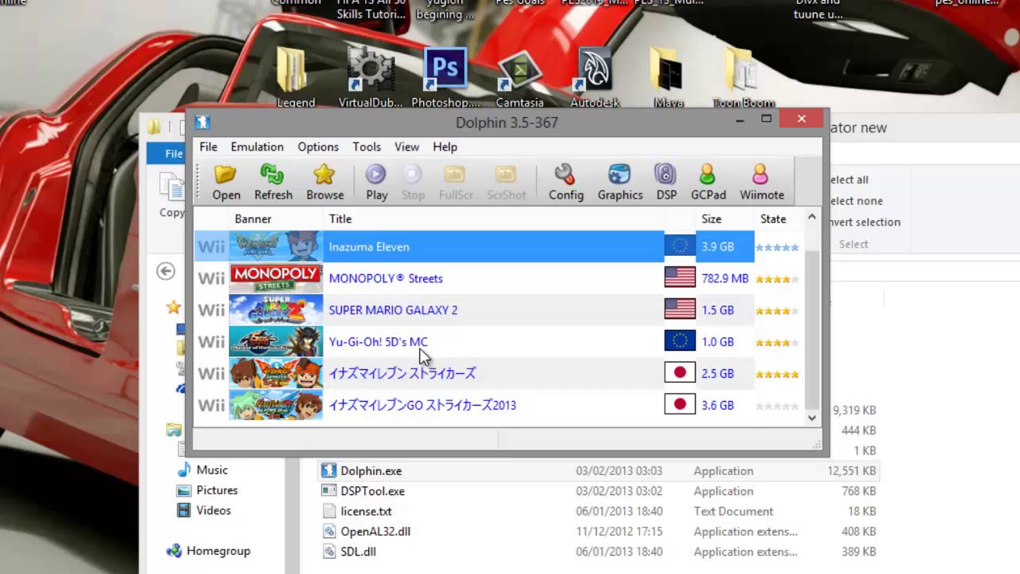
{"action": "mouse_move", "coordinate": [429, 344]}
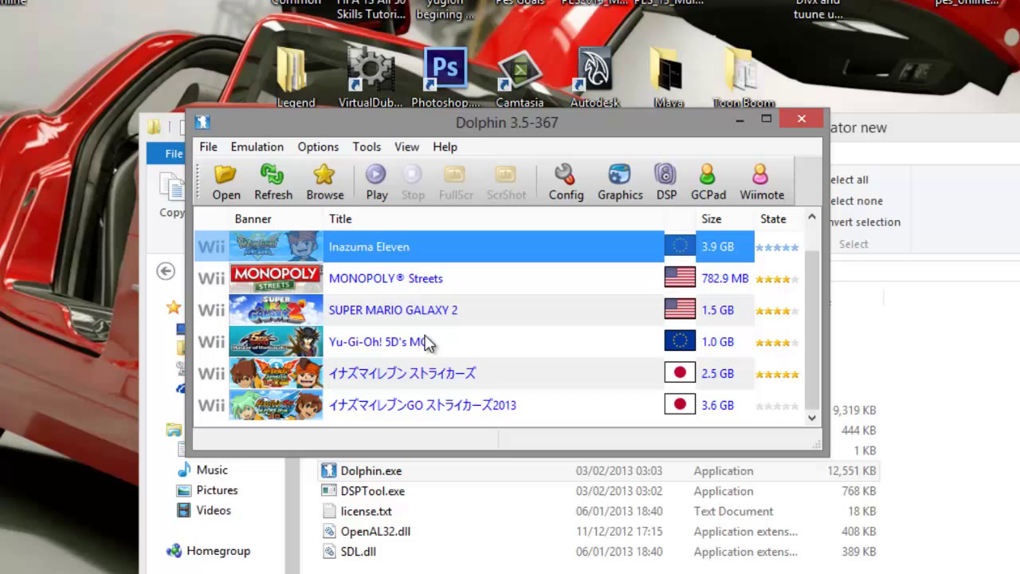
{"action": "mouse_move", "coordinate": [454, 309]}
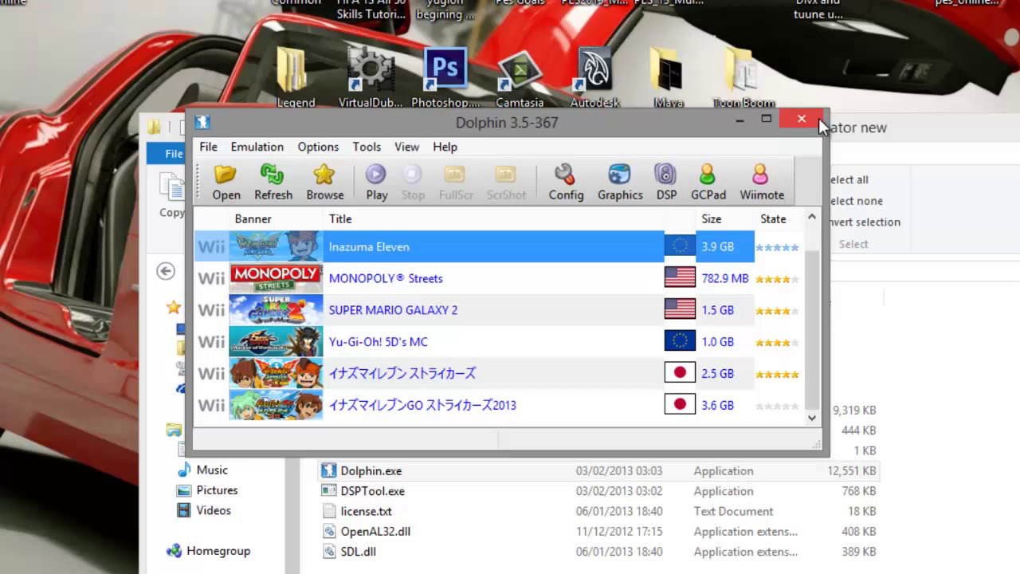
{"action": "mouse_move", "coordinate": [523, 167]}
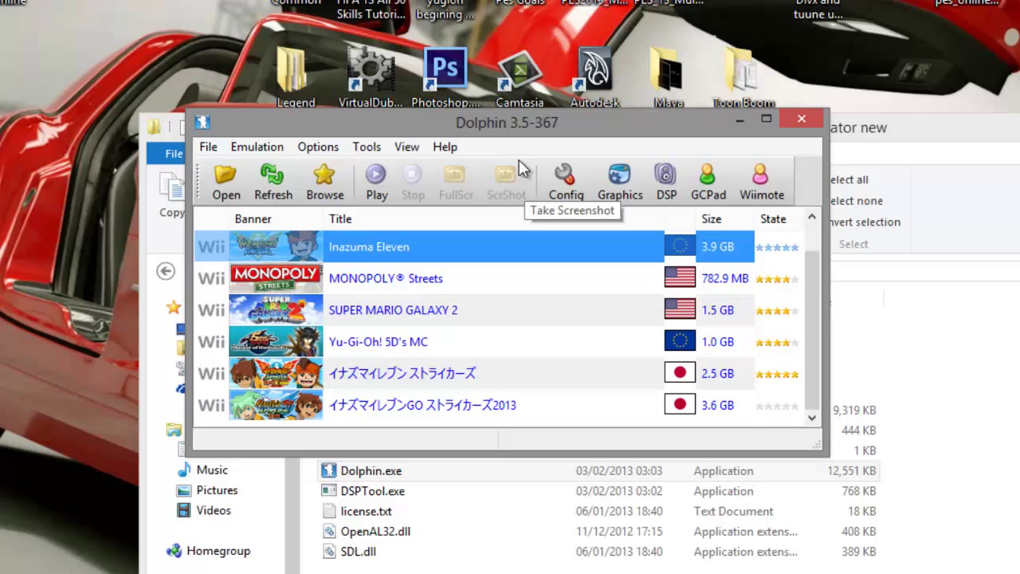